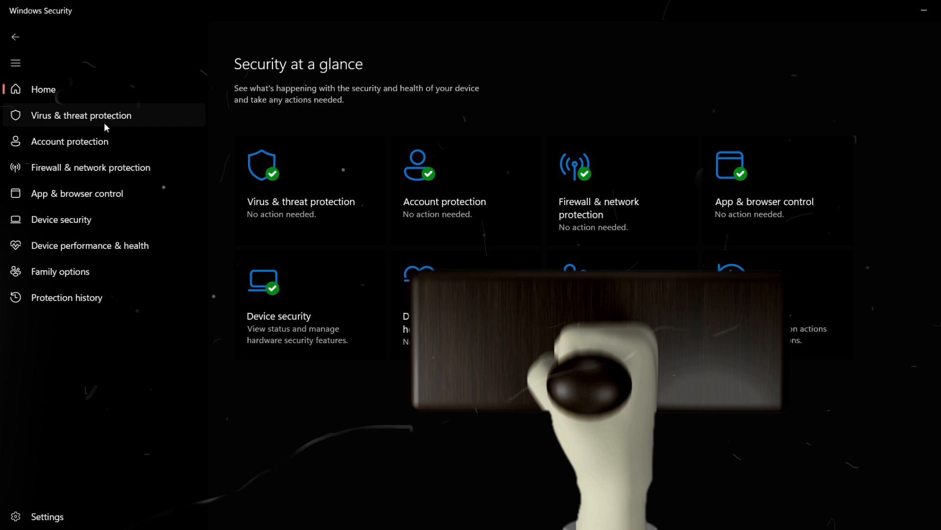
Leave the Windows Security overview so the Removal Tool's welcome page can come up.
left_click(81, 116)
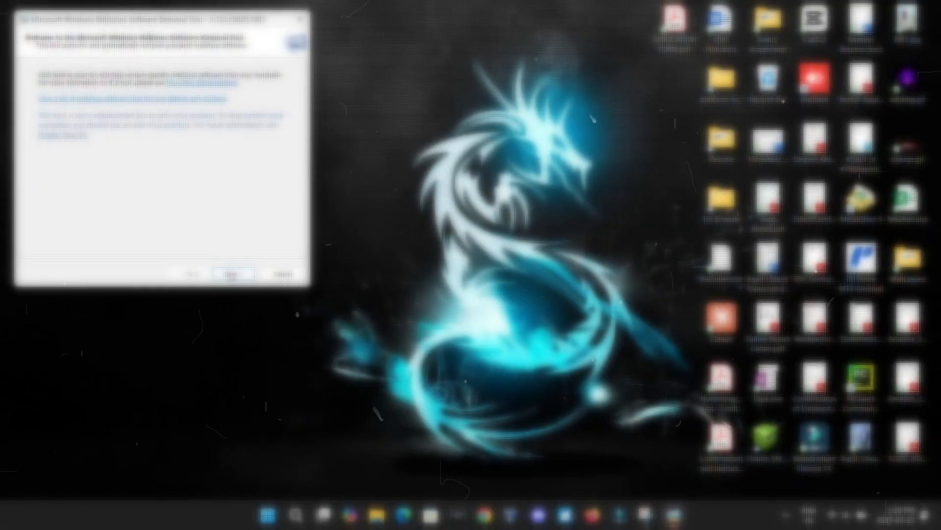
Advance past the welcome page and begin a Quick scan of the computer.
left_click(235, 273)
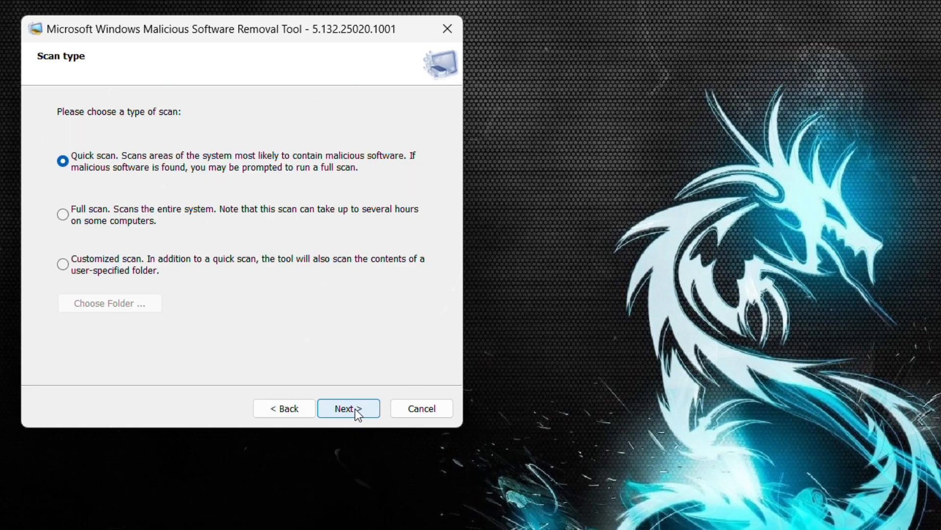
mouse_move(184, 234)
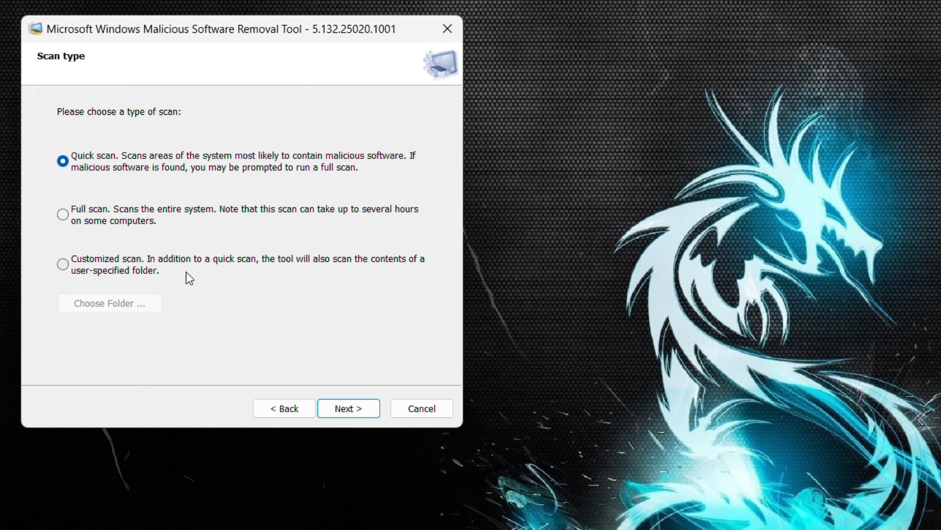
mouse_move(333, 353)
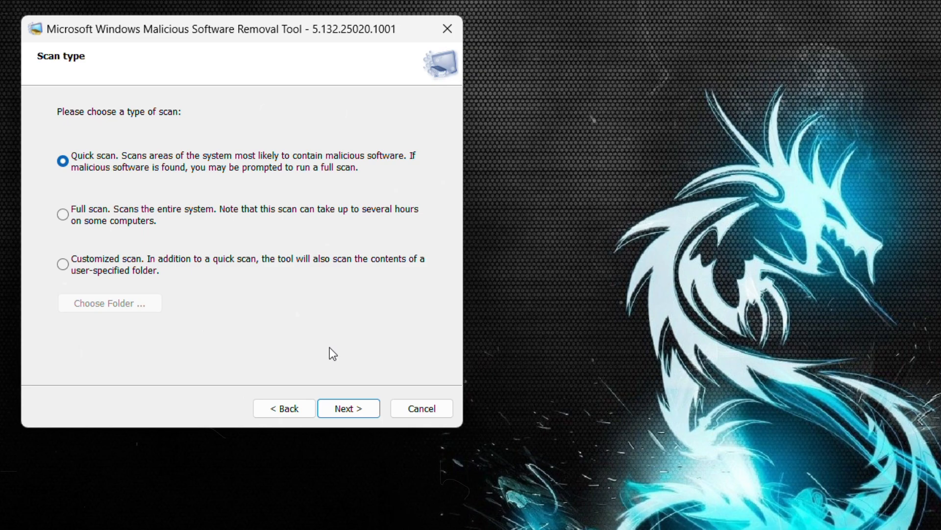
left_click(349, 408)
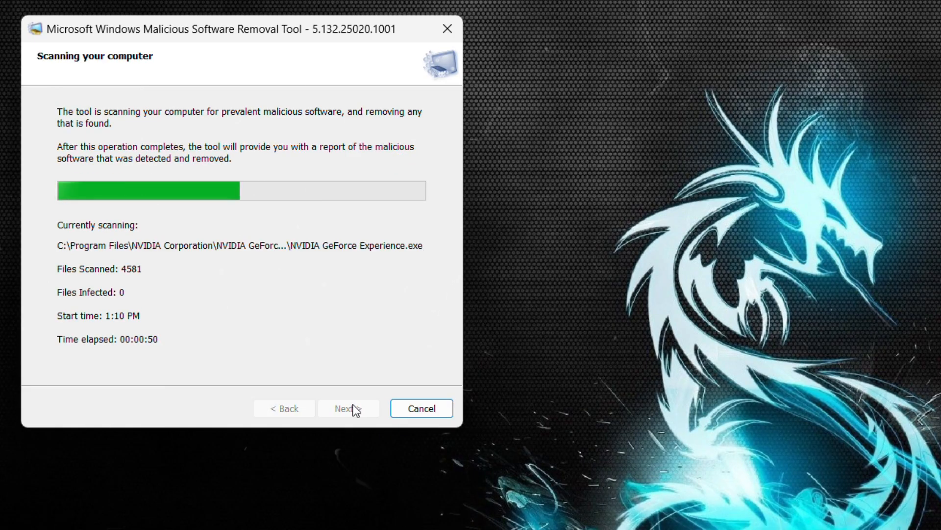